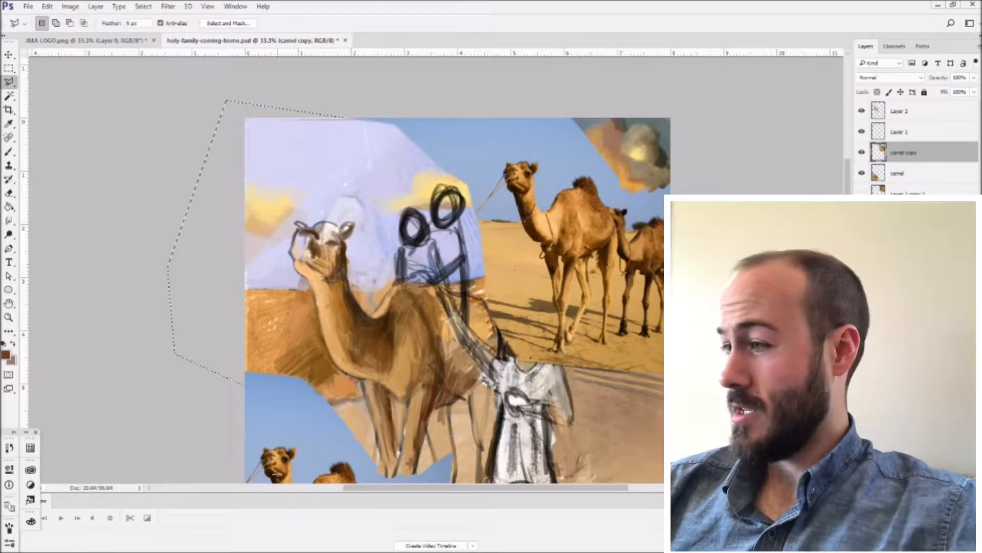
- Set the top camel copy's blend mode to Color and select the lower camel copy
scroll(down, 3)
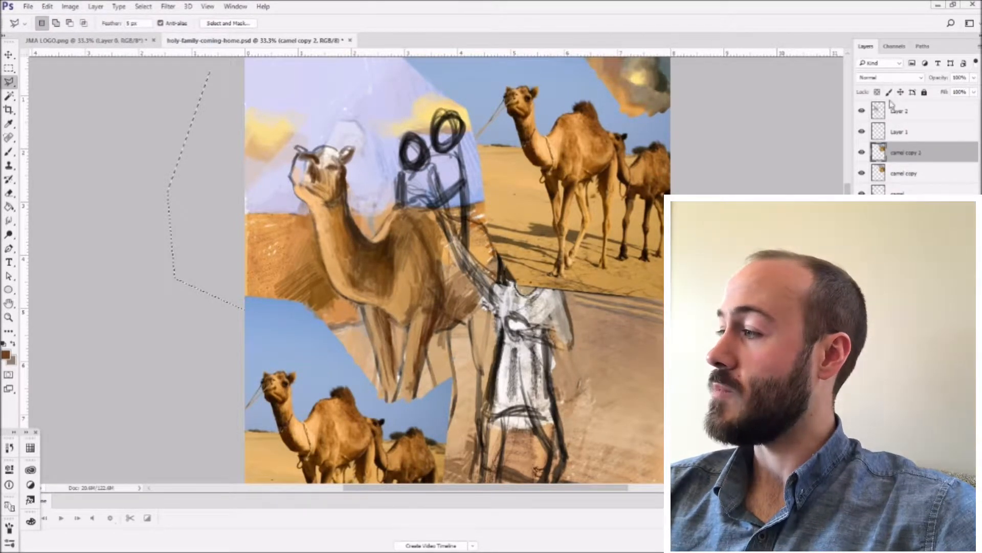
click(888, 76)
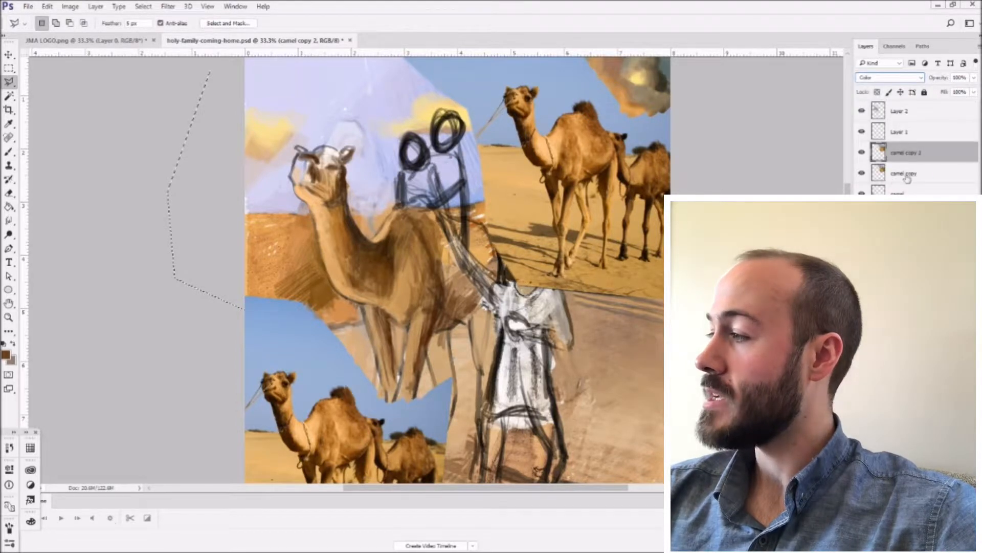
click(70, 6)
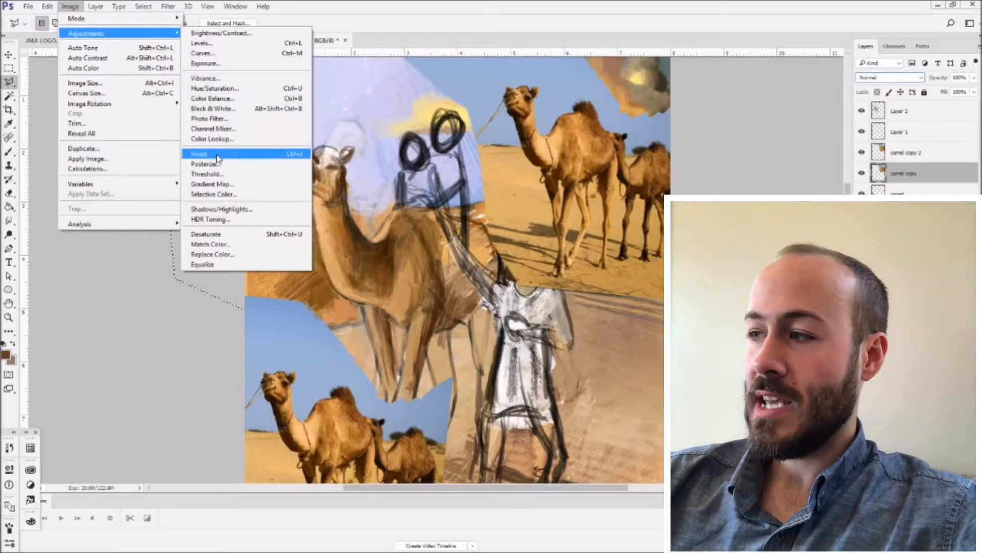
- Apply Image > Adjustments > Invert to the lower camel copy, then return to Layer 2
click(198, 154)
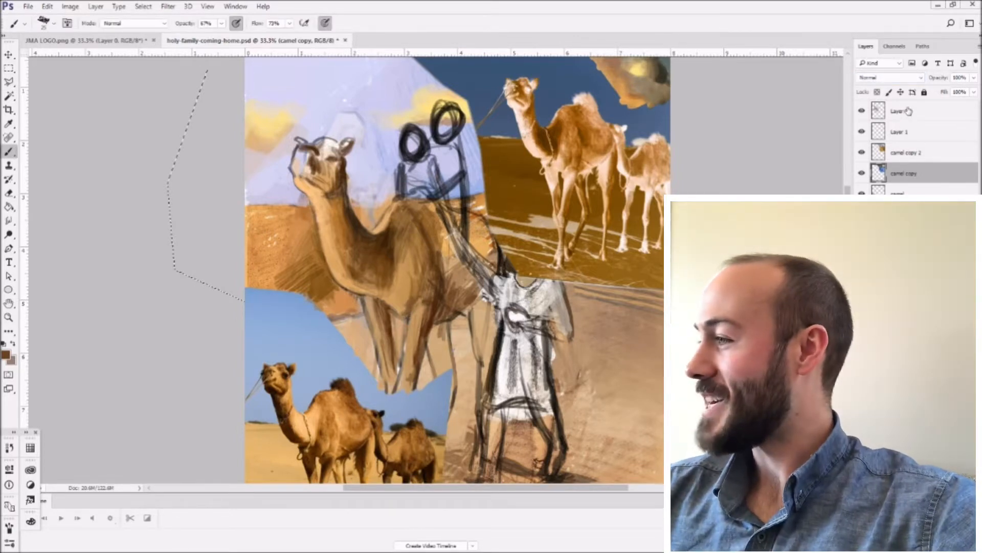
click(908, 110)
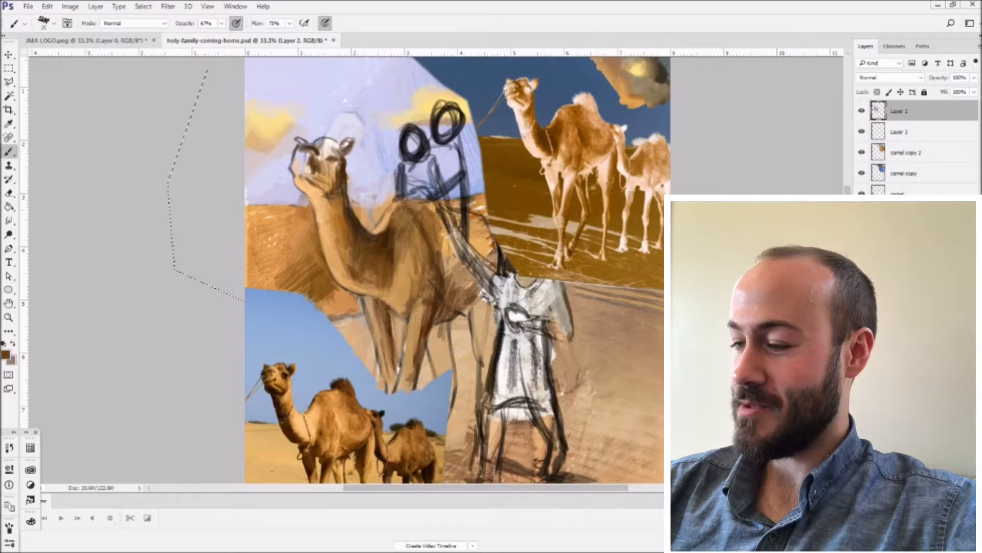